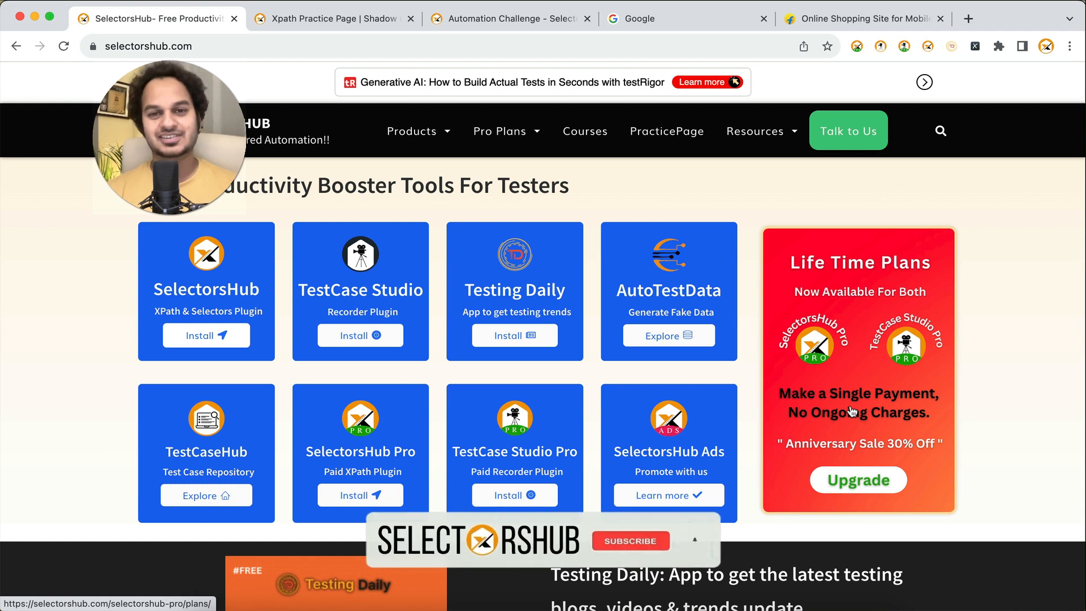
- Open Chrome DevTools on the SelectorsHub homepage, inspecting the main heading
{"action": "left_click", "coordinate": [630, 541]}
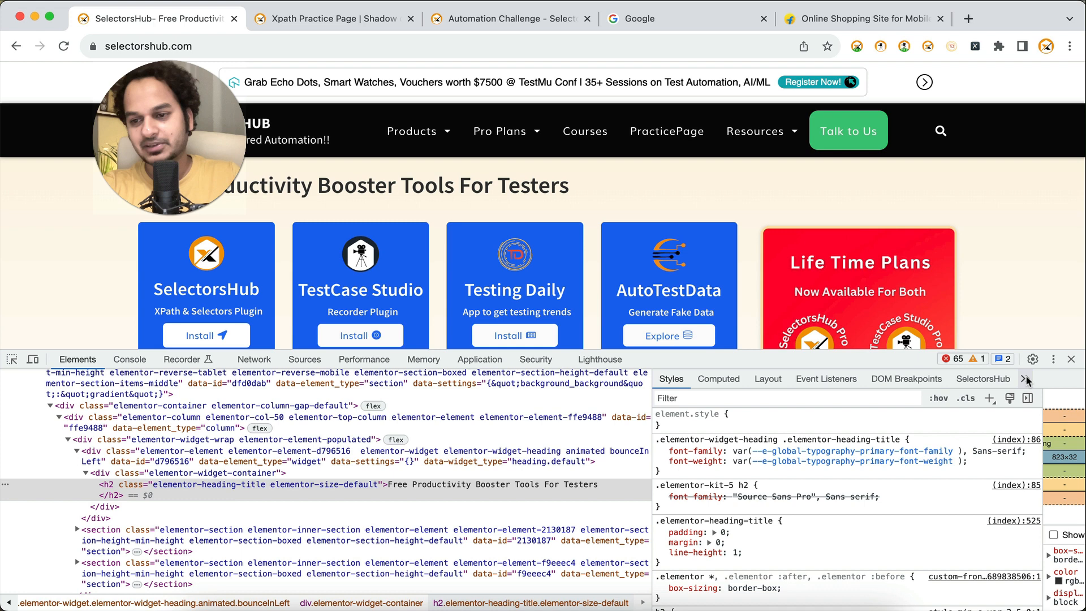
- Close DevTools, inspect the page heading, then close DevTools again leaving only the homepage
{"action": "left_click", "coordinate": [983, 379]}
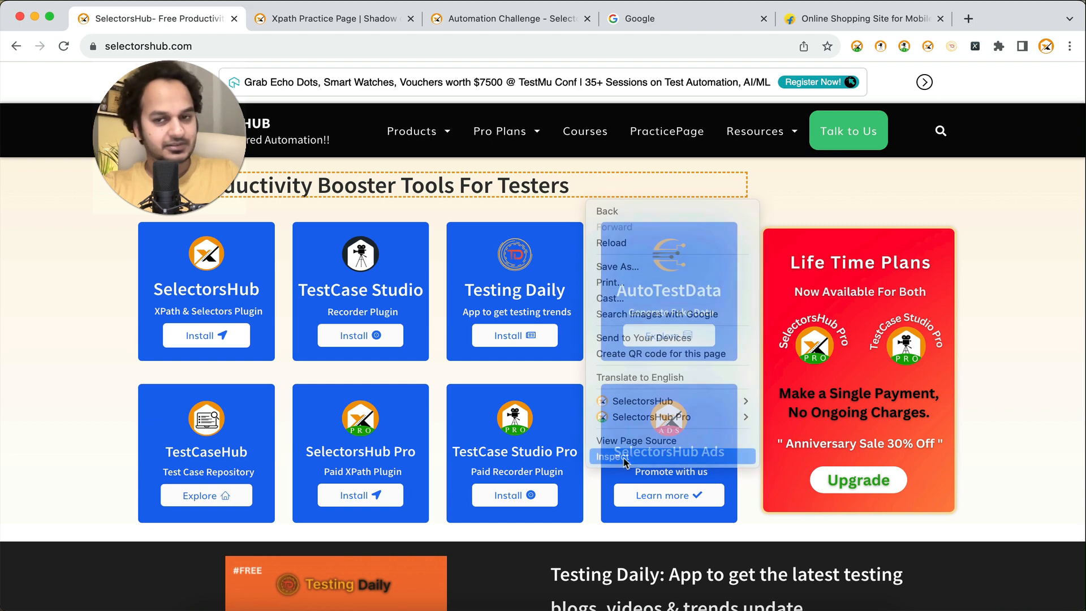
{"action": "left_click", "coordinate": [609, 456]}
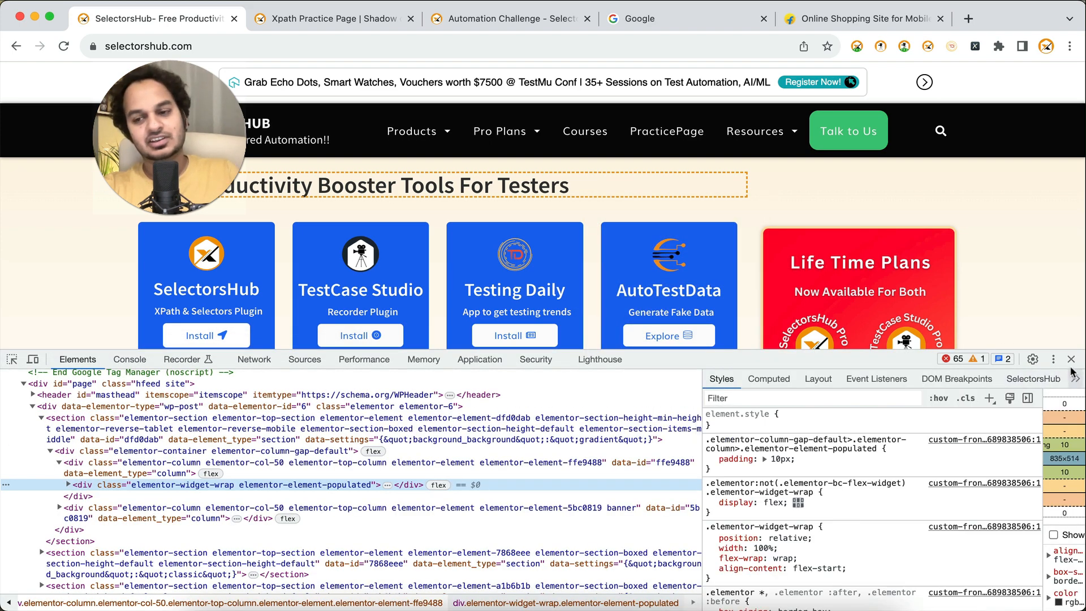
{"action": "left_click", "coordinate": [1071, 359]}
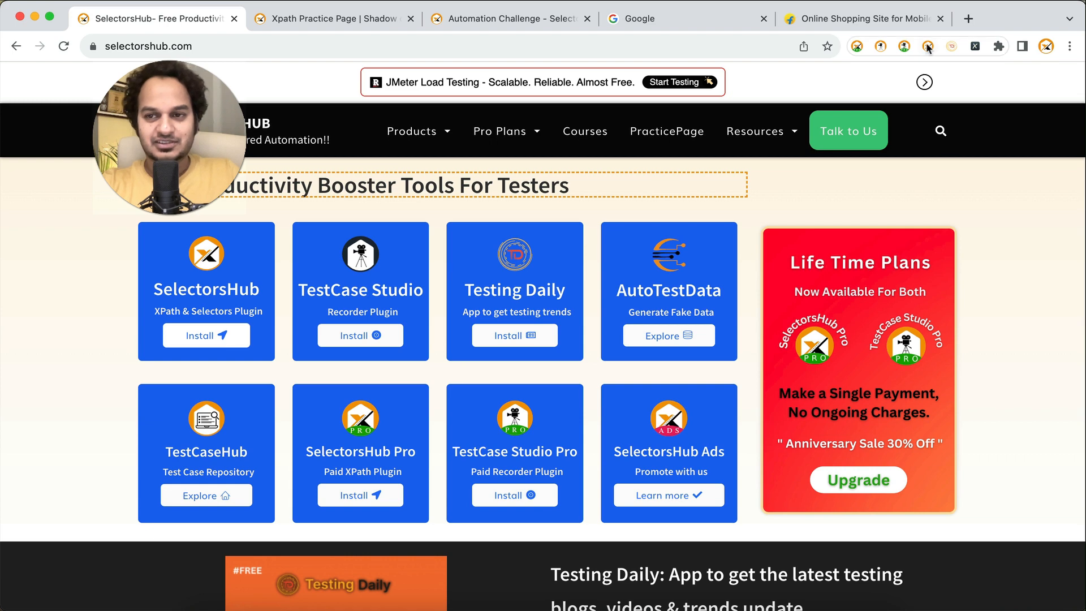
- Open the SelectorsHub side panel from the toolbar logo and switch to the Automation Challenge tab
{"action": "left_click", "coordinate": [927, 46]}
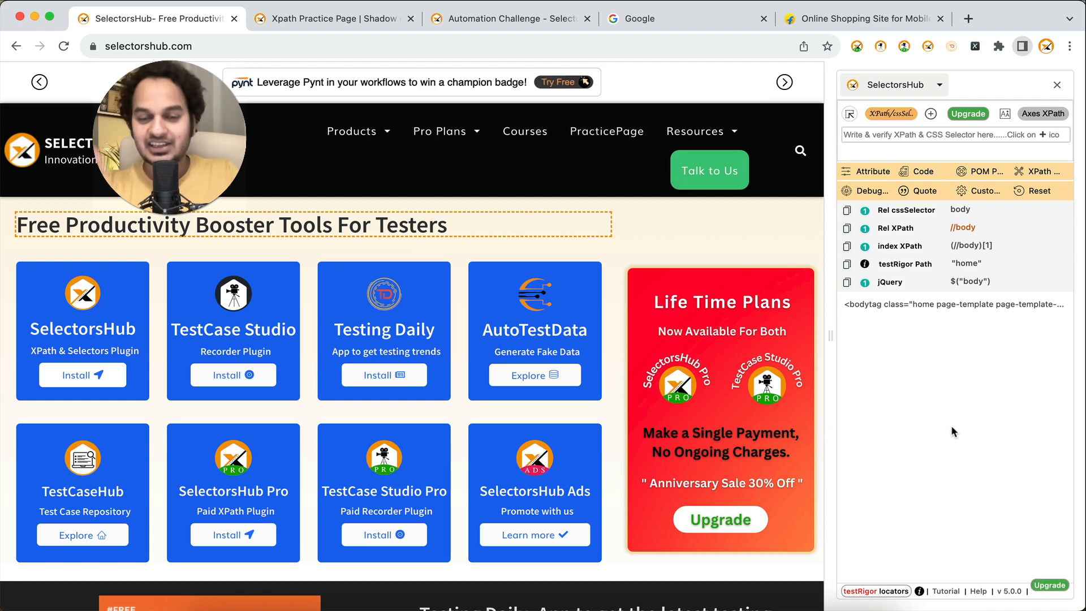
{"action": "left_click", "coordinate": [333, 19]}
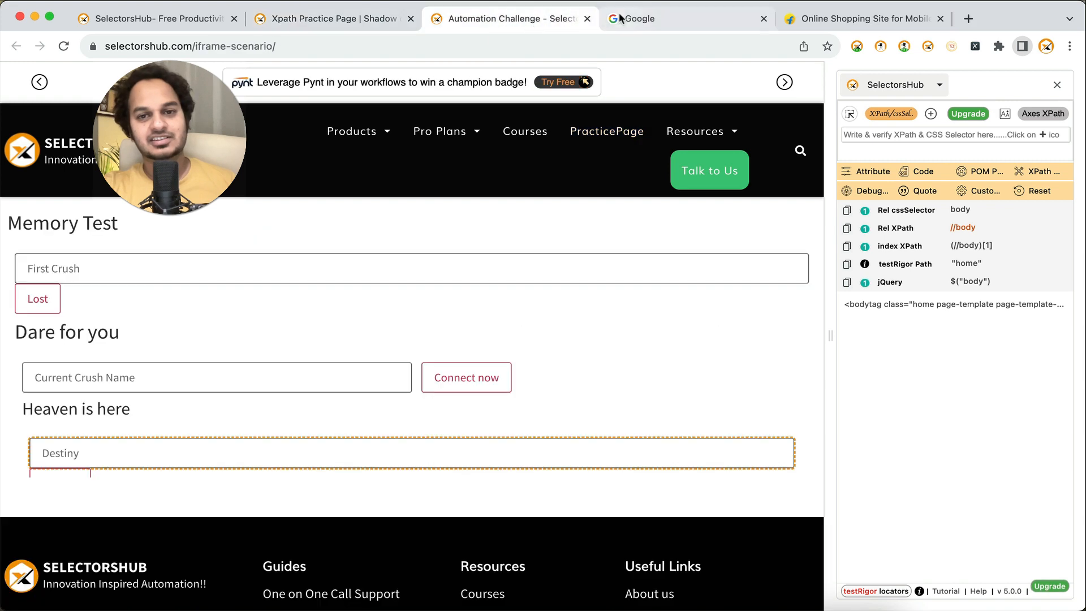
- Switch to the Google tab and then to the Flipkart online shopping tab
{"action": "left_click", "coordinate": [686, 19]}
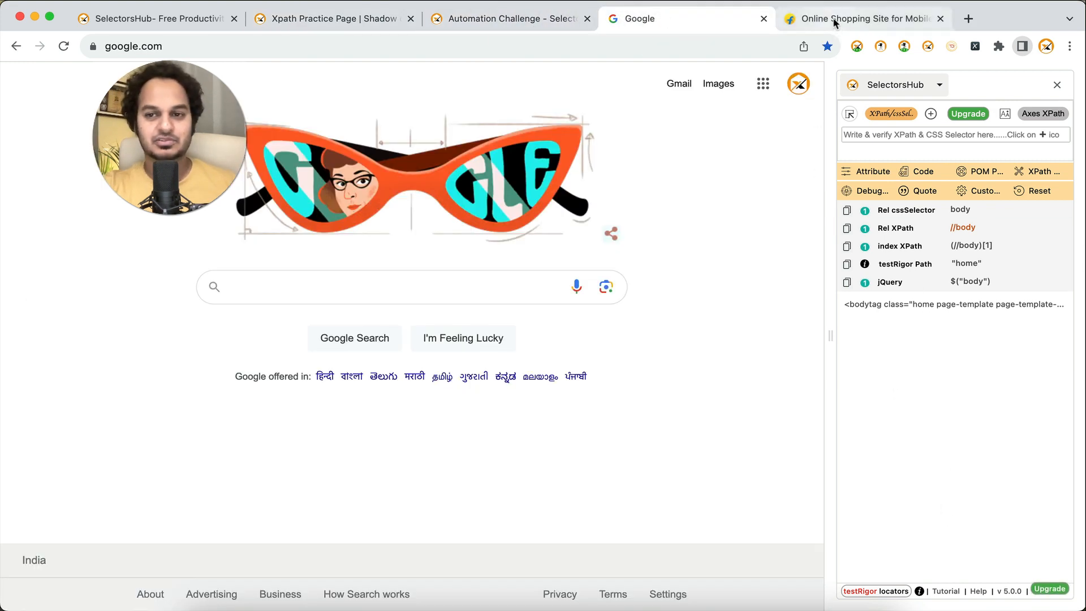
{"action": "left_click", "coordinate": [863, 19]}
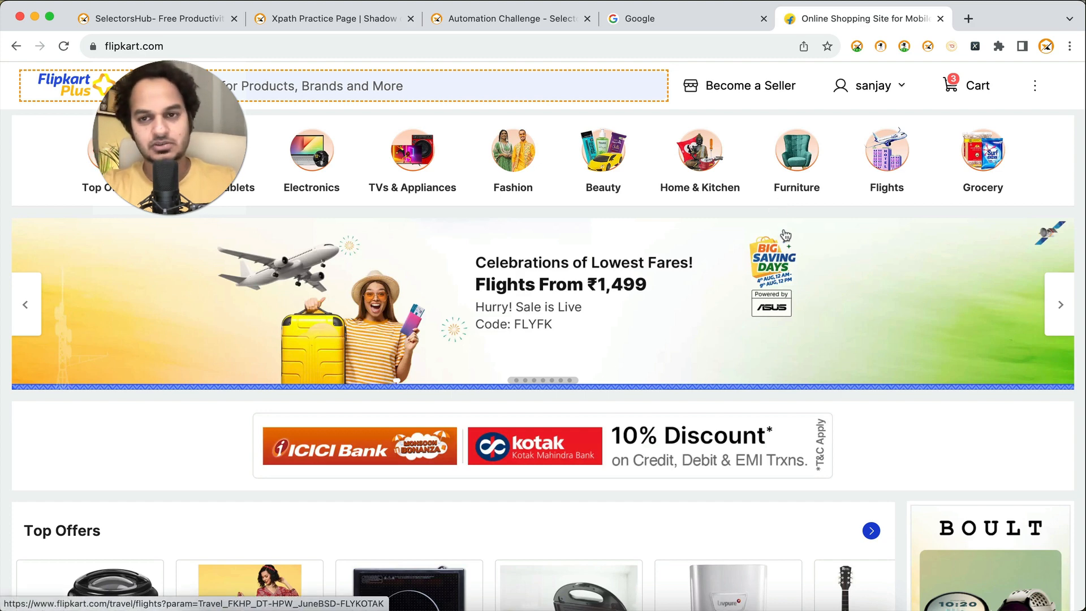
{"action": "left_click", "coordinate": [1024, 46]}
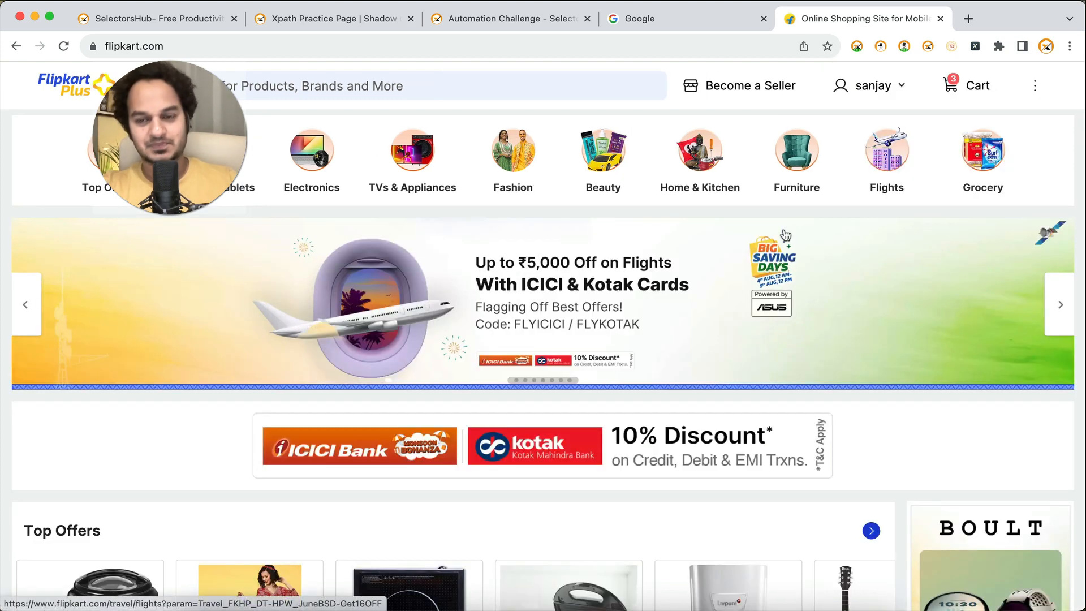
{"action": "left_click", "coordinate": [1047, 47]}
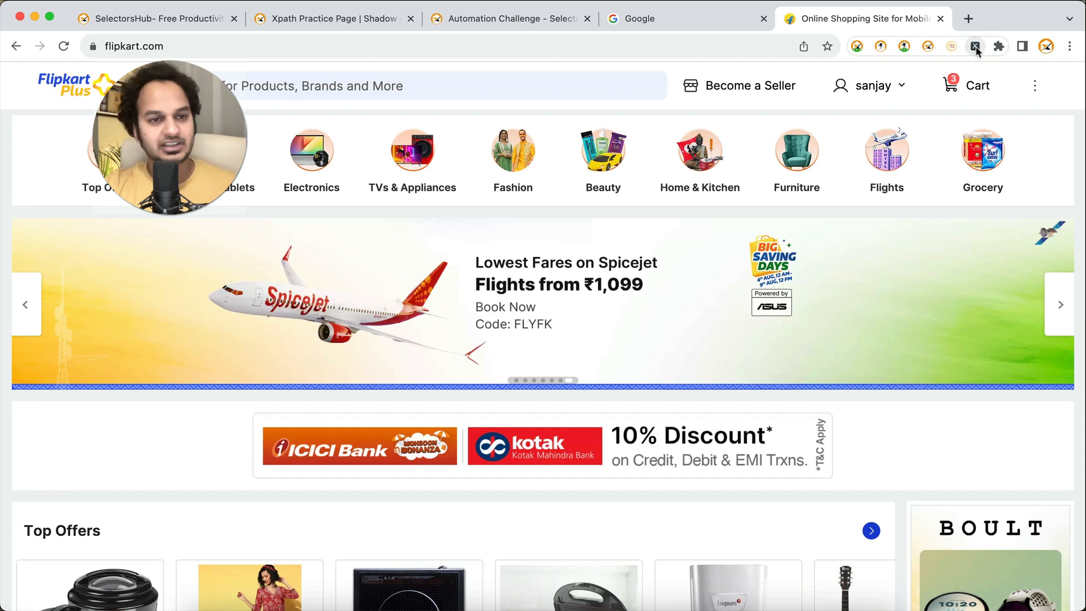
{"action": "mouse_move", "coordinate": [976, 47]}
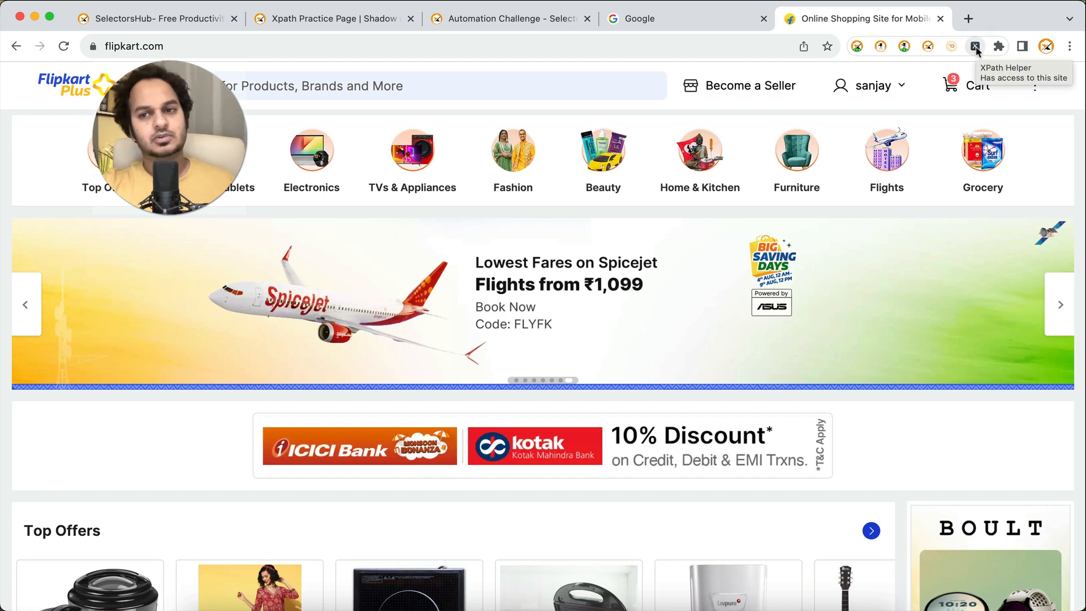
{"action": "left_click", "coordinate": [976, 46]}
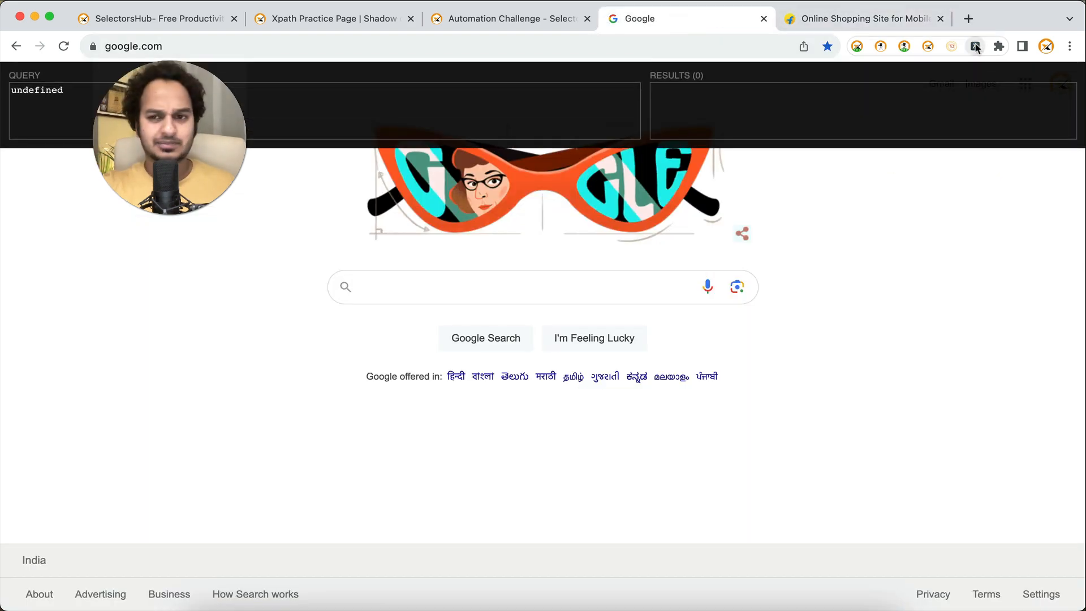
- Show the XPath Helper QUERY/RESULTS console over the Google page
{"action": "left_click", "coordinate": [975, 47]}
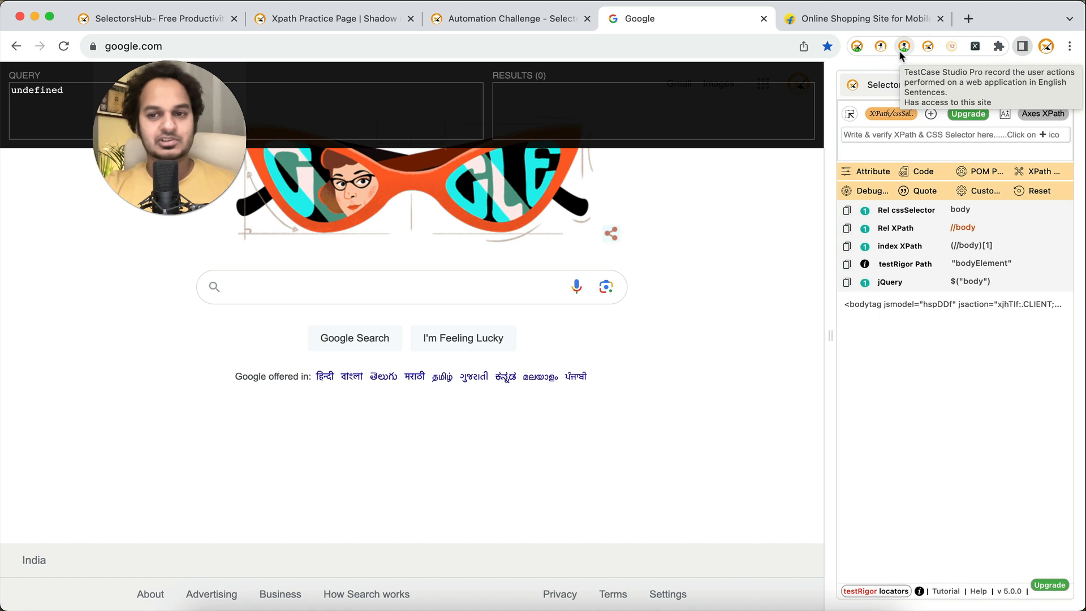
{"action": "mouse_move", "coordinate": [858, 47]}
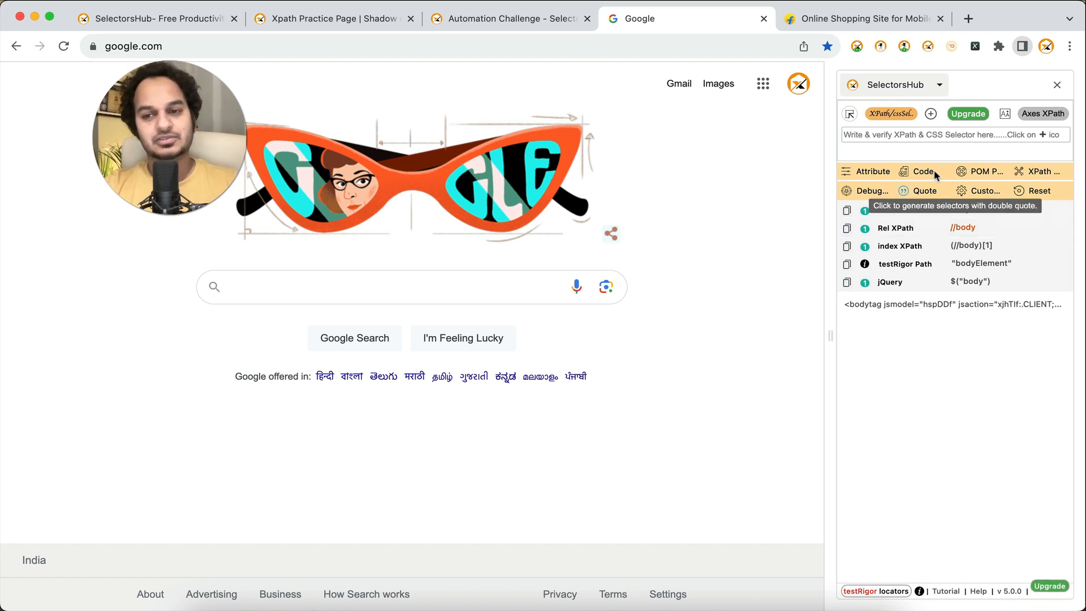
- Dismiss the XPath Helper console, leaving SelectorsHub's side panel on Google
{"action": "left_click", "coordinate": [926, 191]}
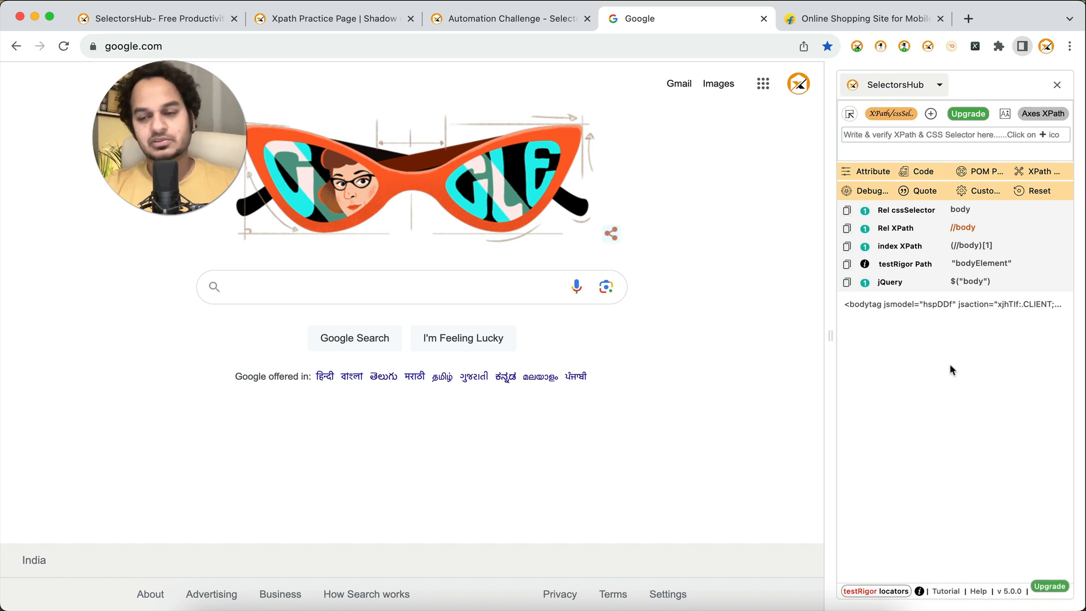